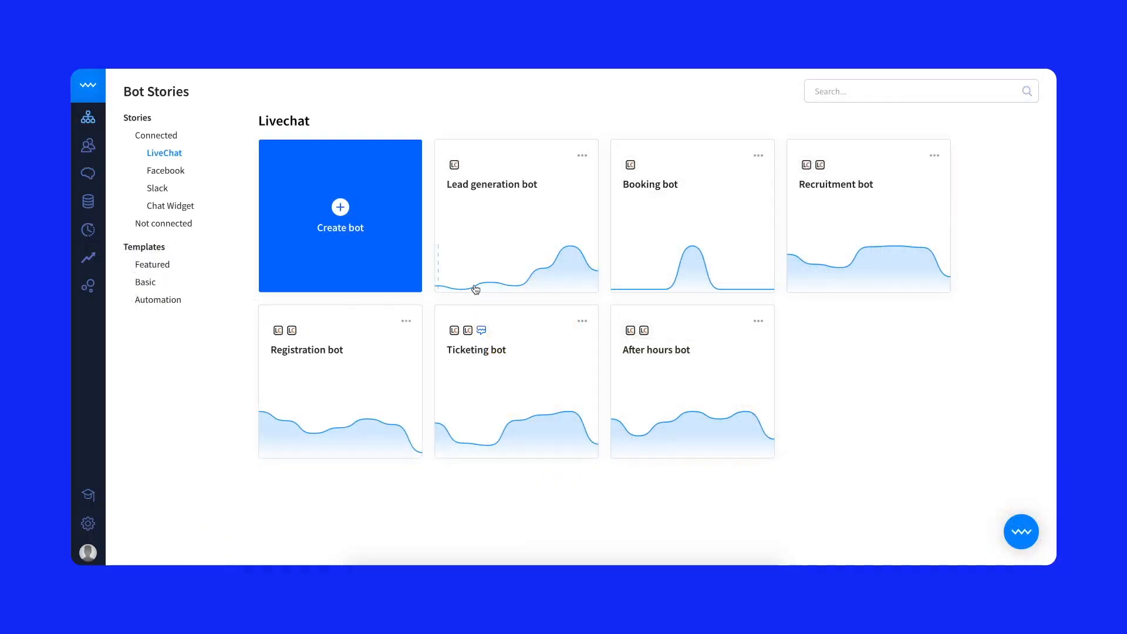
{"action": "mouse_move", "coordinate": [583, 270]}
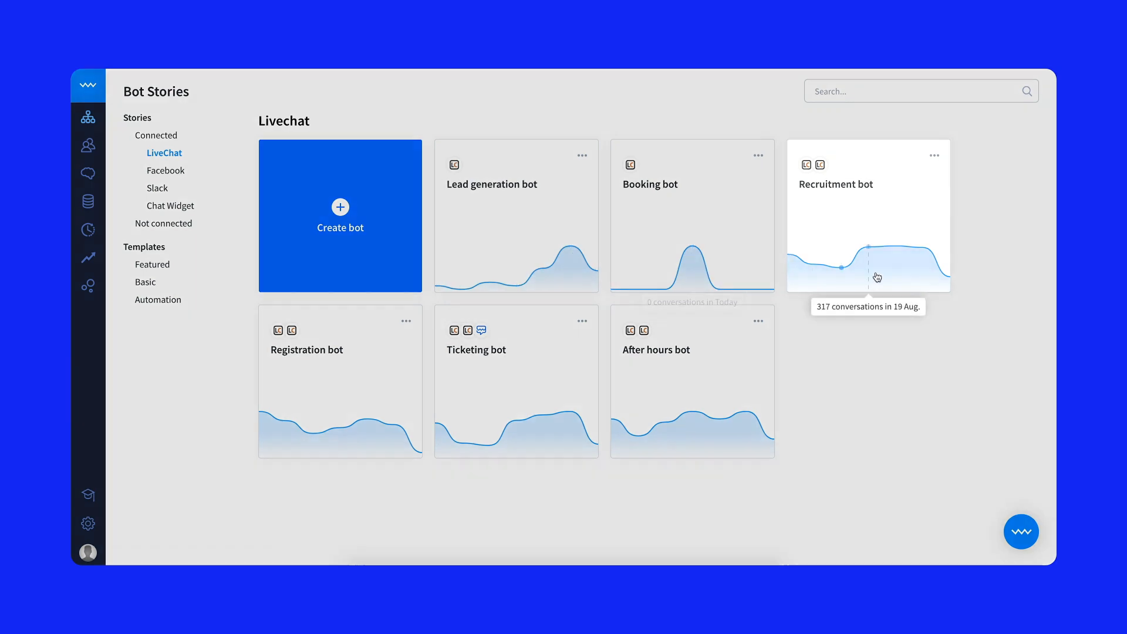
{"action": "mouse_move", "coordinate": [902, 271]}
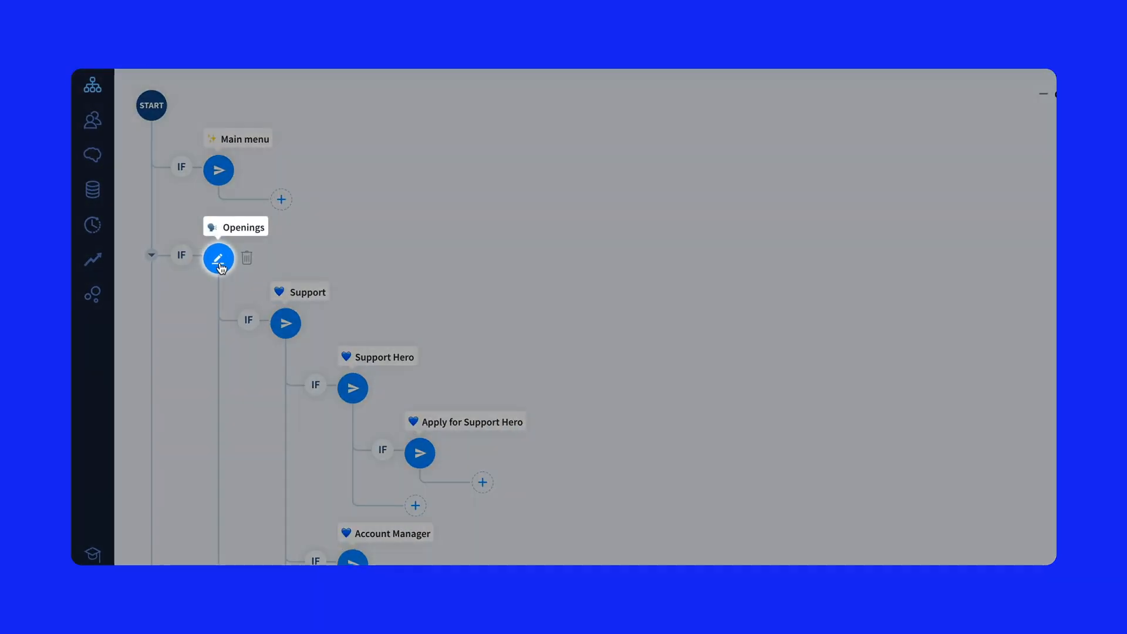
Step: View the Openings interaction's User Says triggers: openings, available positions, open positions, jobs
{"action": "left_click", "coordinate": [218, 257]}
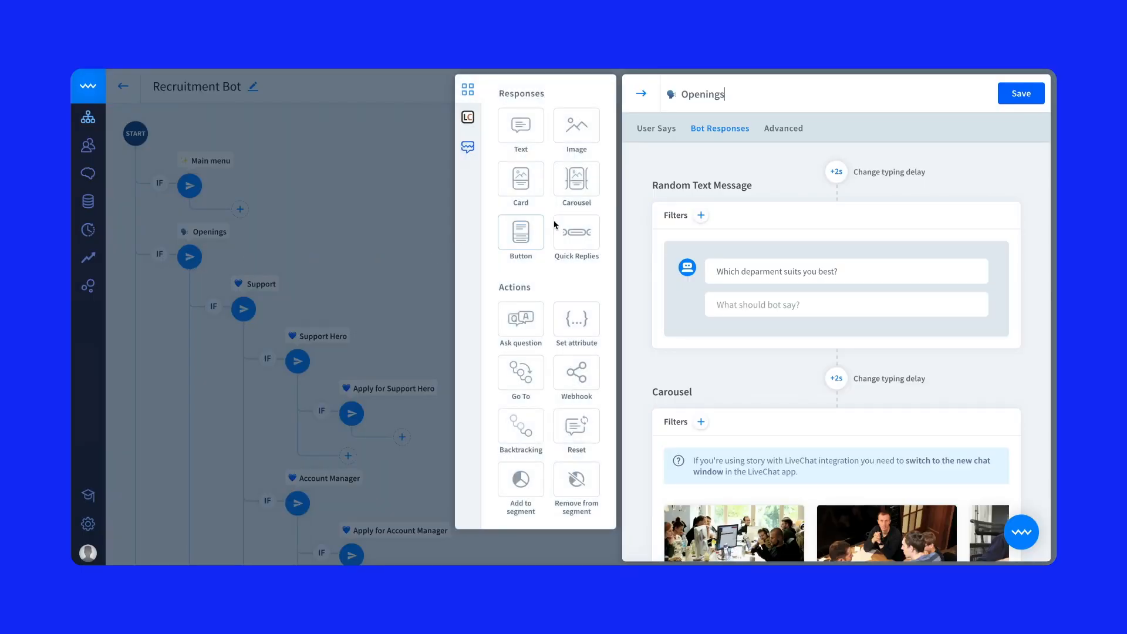
{"action": "left_click", "coordinate": [655, 128]}
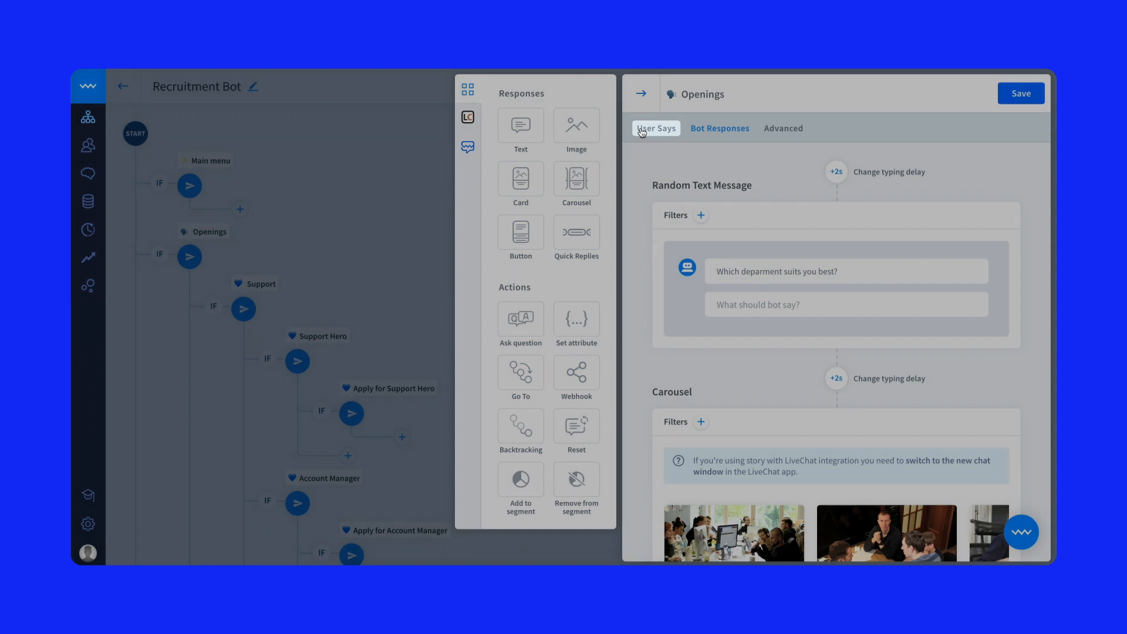
{"action": "left_click", "coordinate": [654, 128]}
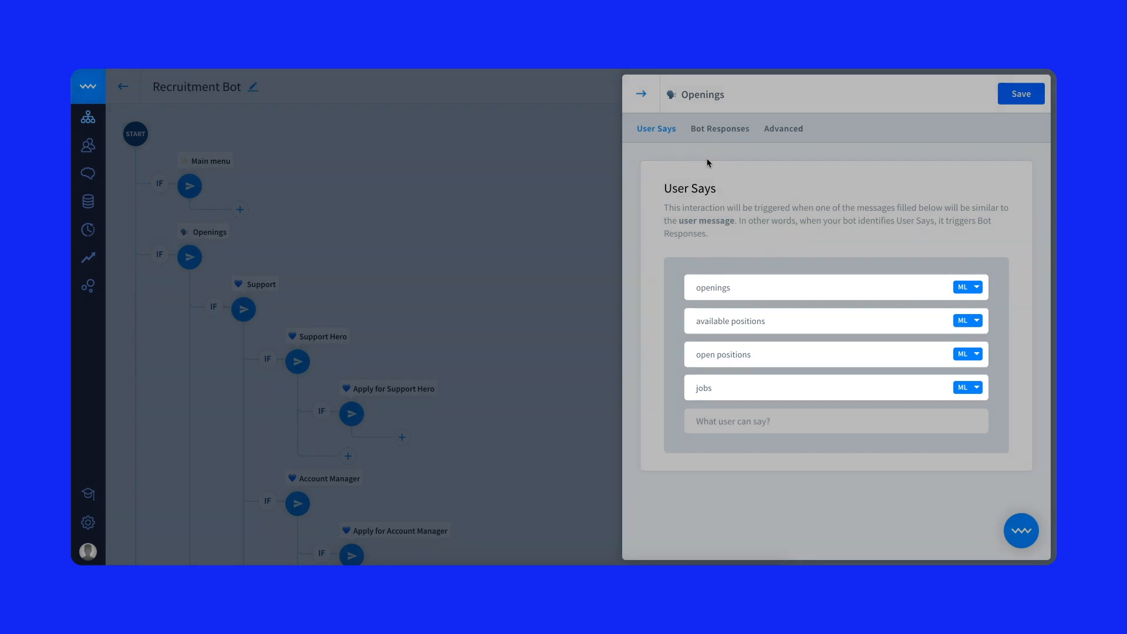
Step: Switch the Welcome Interaction to its bot responses with the handshake image and welcome text
{"action": "left_click", "coordinate": [719, 128]}
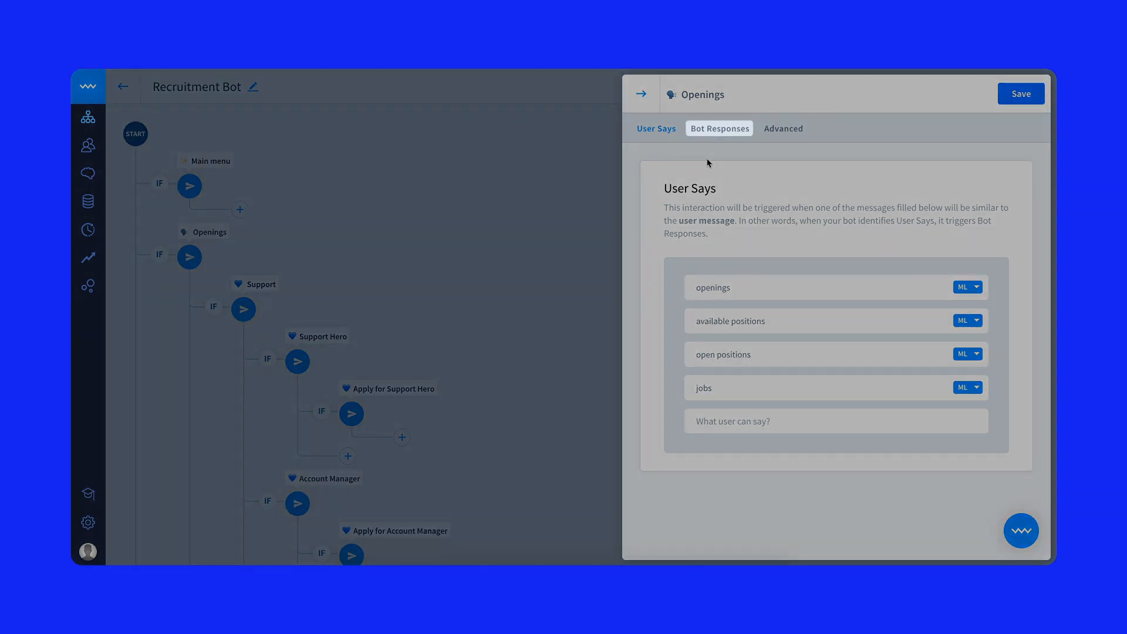
{"action": "left_click", "coordinate": [719, 128]}
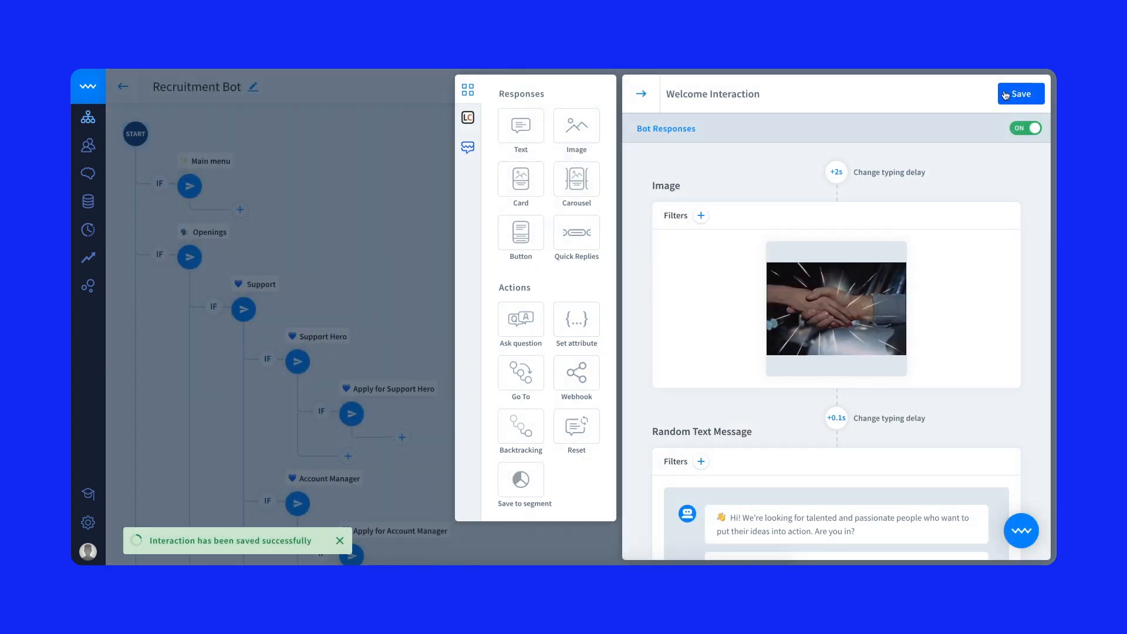
Step: Test the Recruitment Bot story so it greets with the handshake image and welcome message
{"action": "left_click", "coordinate": [1020, 93]}
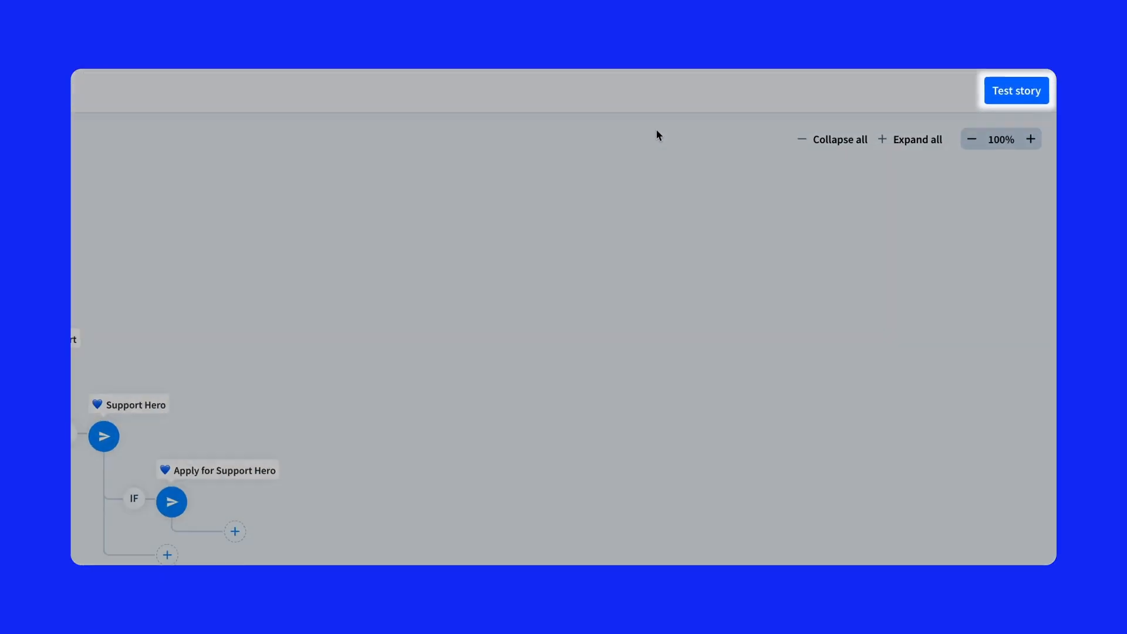
{"action": "left_click", "coordinate": [1016, 89]}
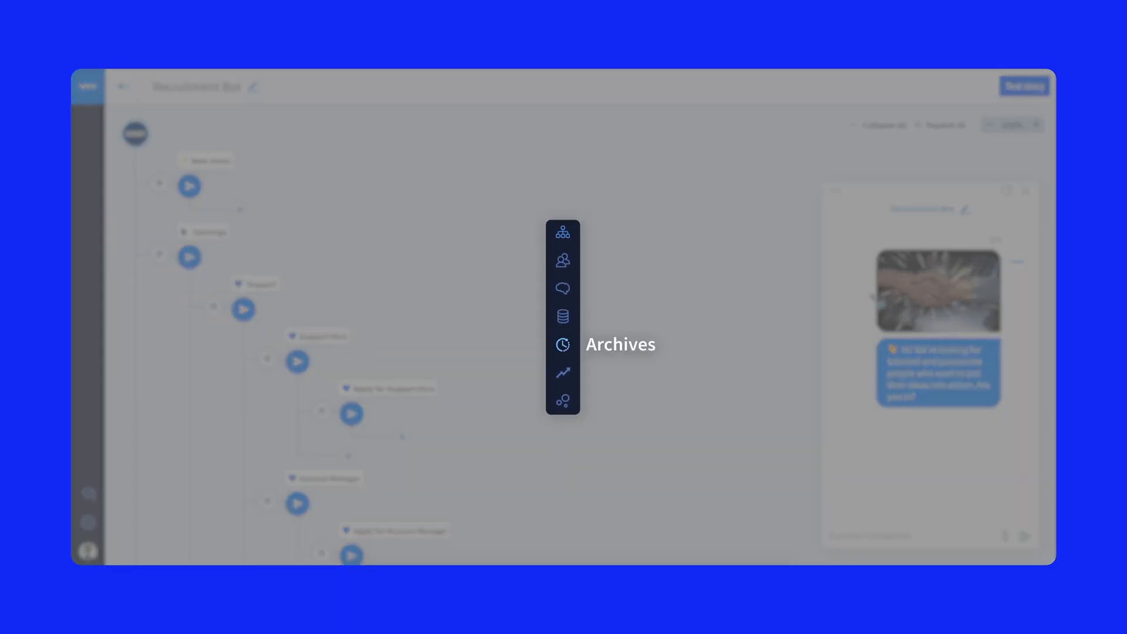
Step: Show the Archives list of past conversations with one conversation's details
{"action": "left_click", "coordinate": [562, 345]}
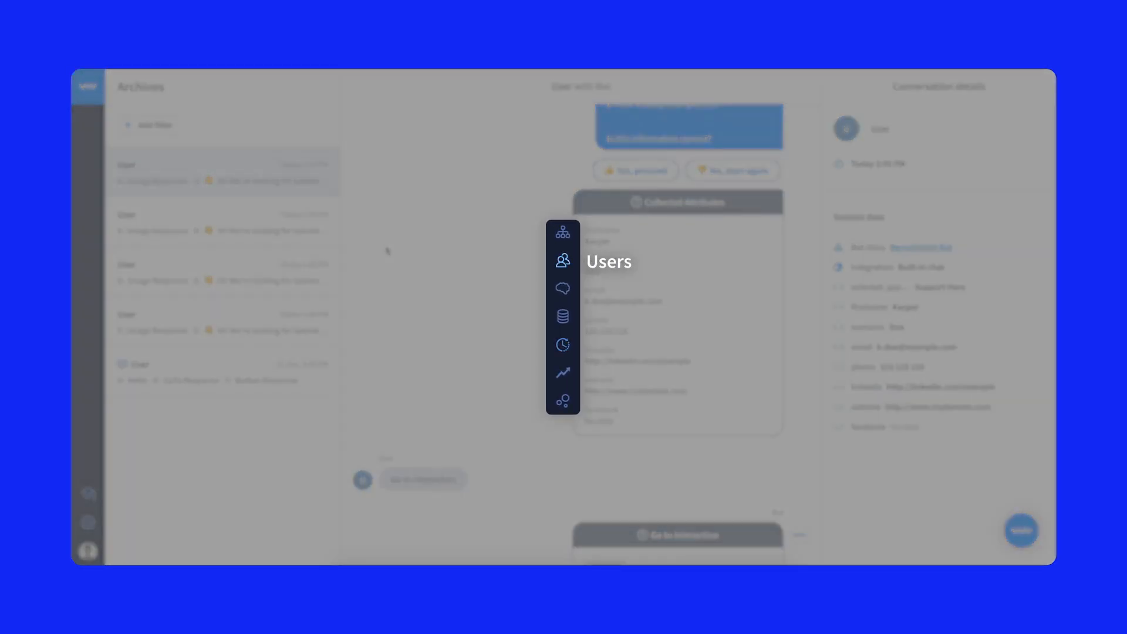
Step: View one contact's profile with user data, last session details and conversations
{"action": "left_click", "coordinate": [563, 260]}
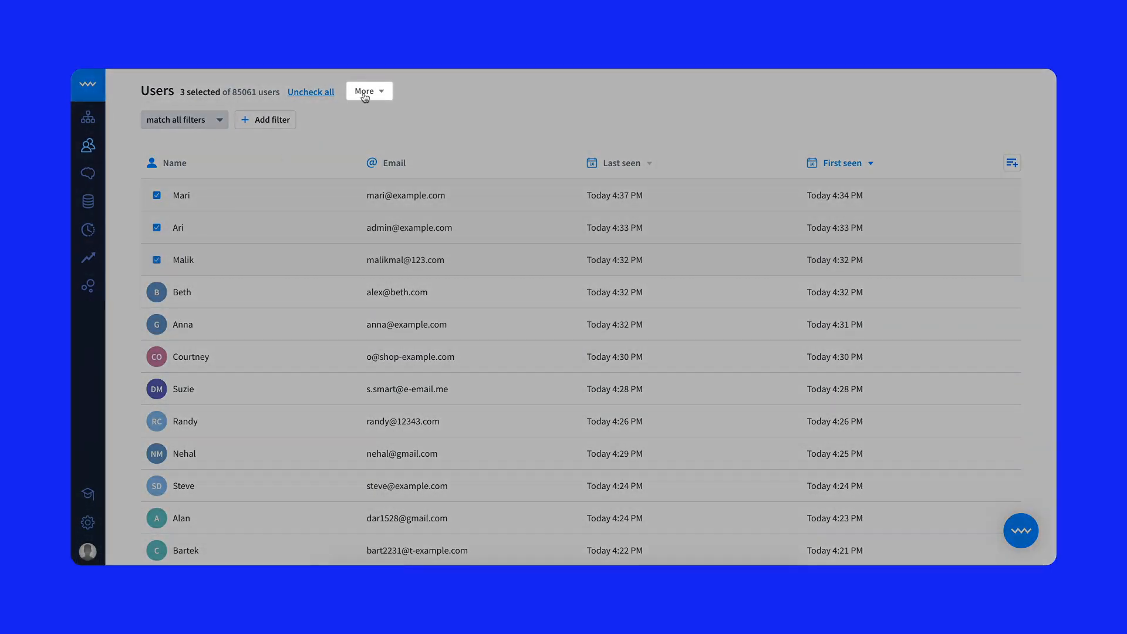
{"action": "left_click", "coordinate": [368, 91]}
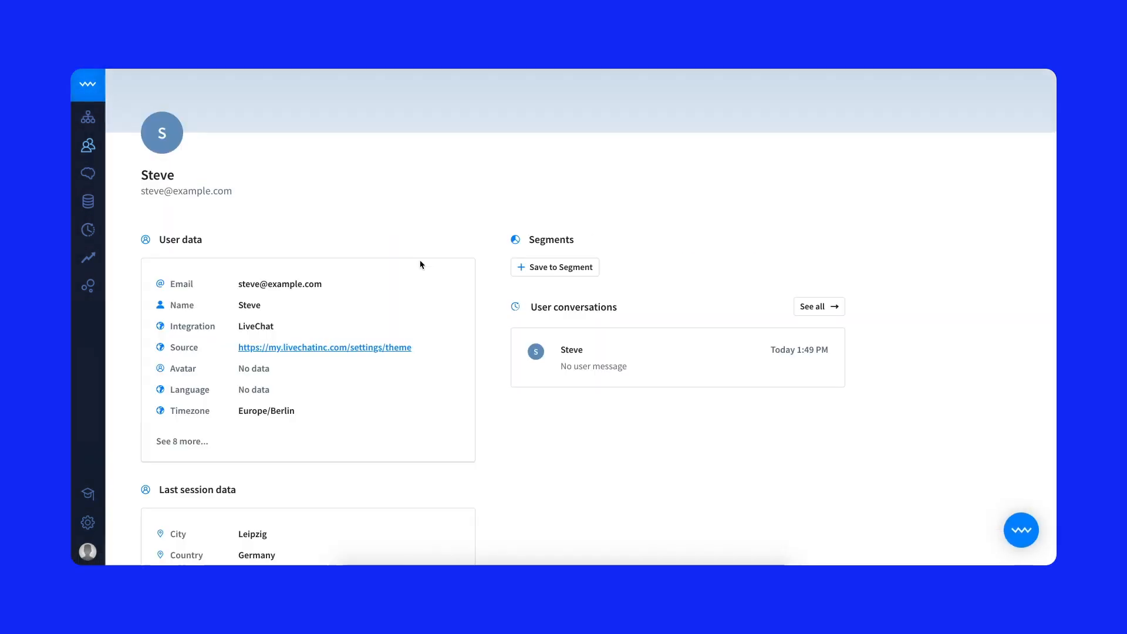
{"action": "scroll", "scroll_direction": "down", "scroll_amount": 3}
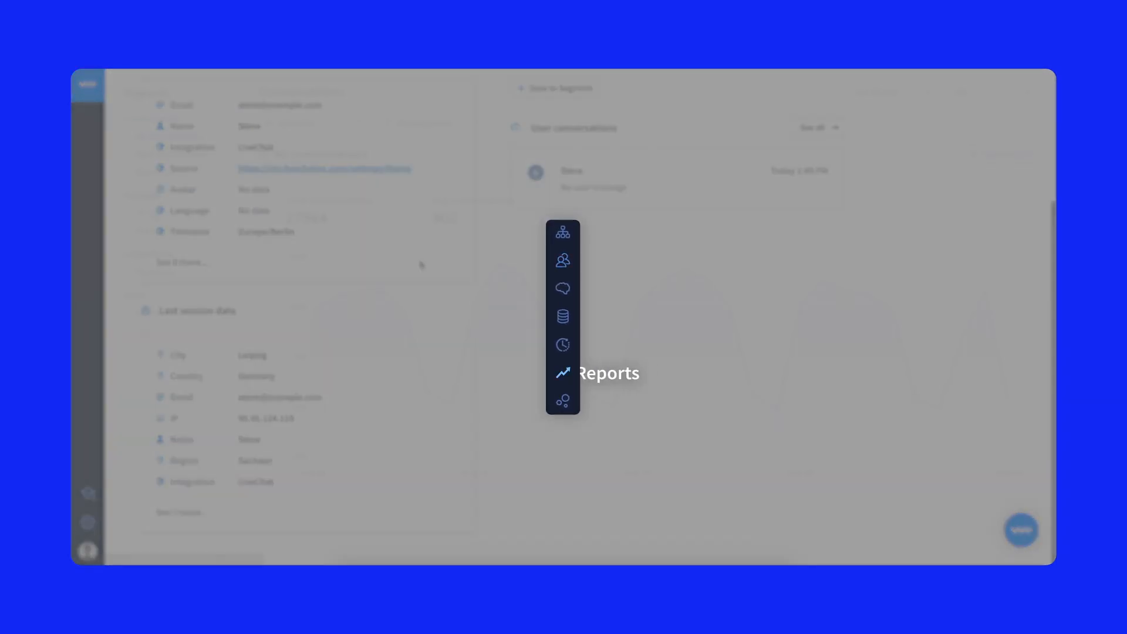
Step: Review the conversation and All messages reports and the Busiest period heatmap
{"action": "left_click", "coordinate": [564, 372]}
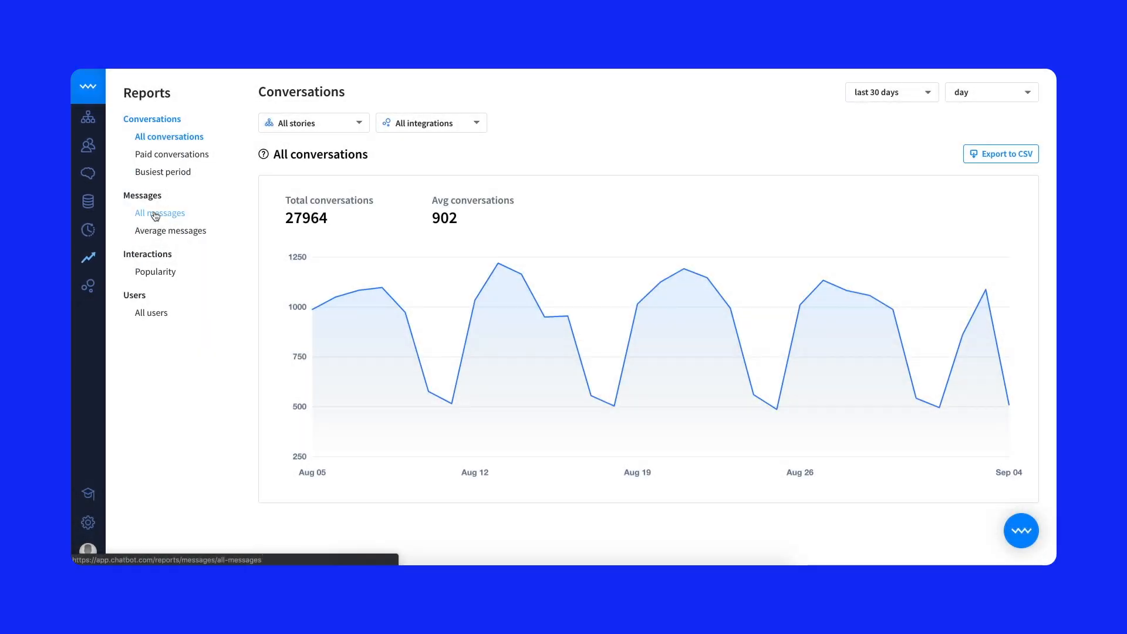
{"action": "left_click", "coordinate": [159, 213]}
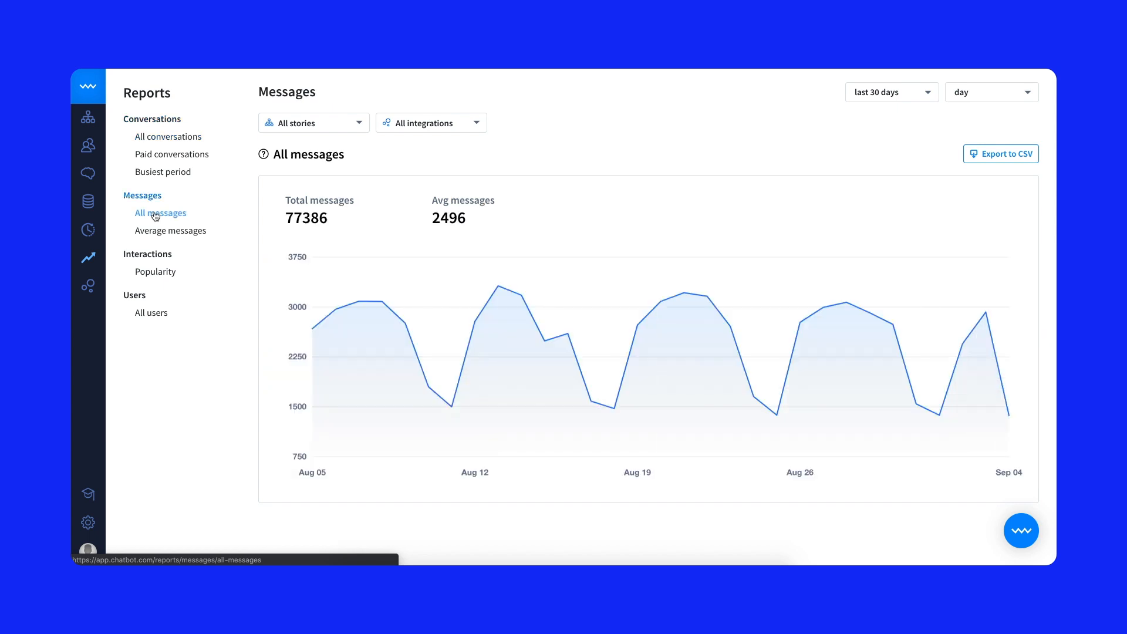
{"action": "left_click", "coordinate": [164, 171]}
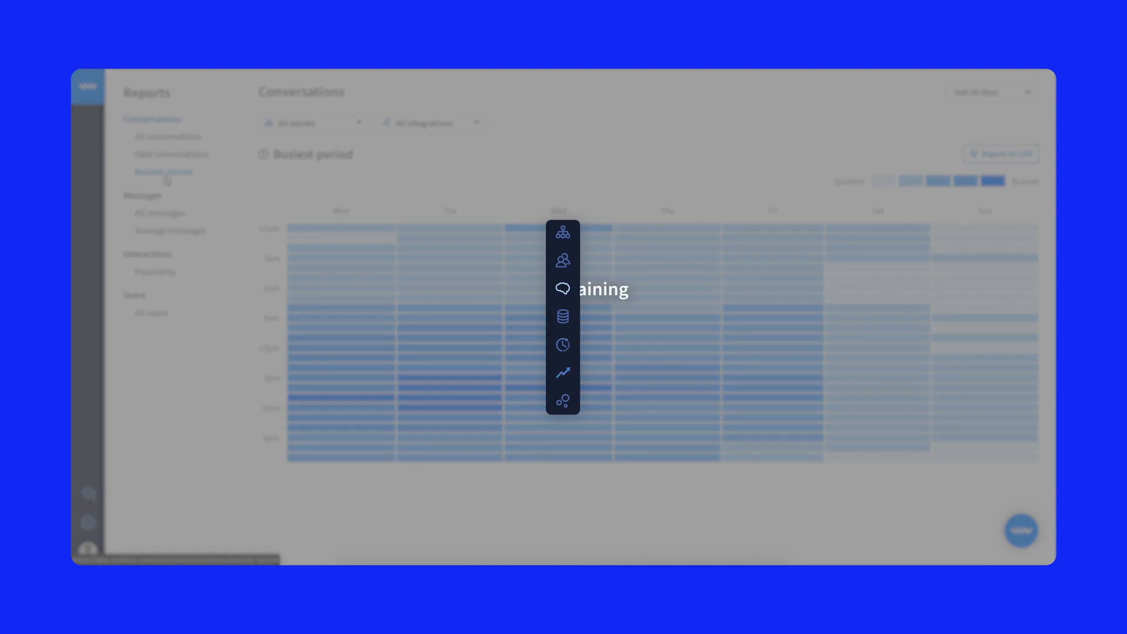
Step: Move on to the Training section
{"action": "left_click", "coordinate": [563, 289]}
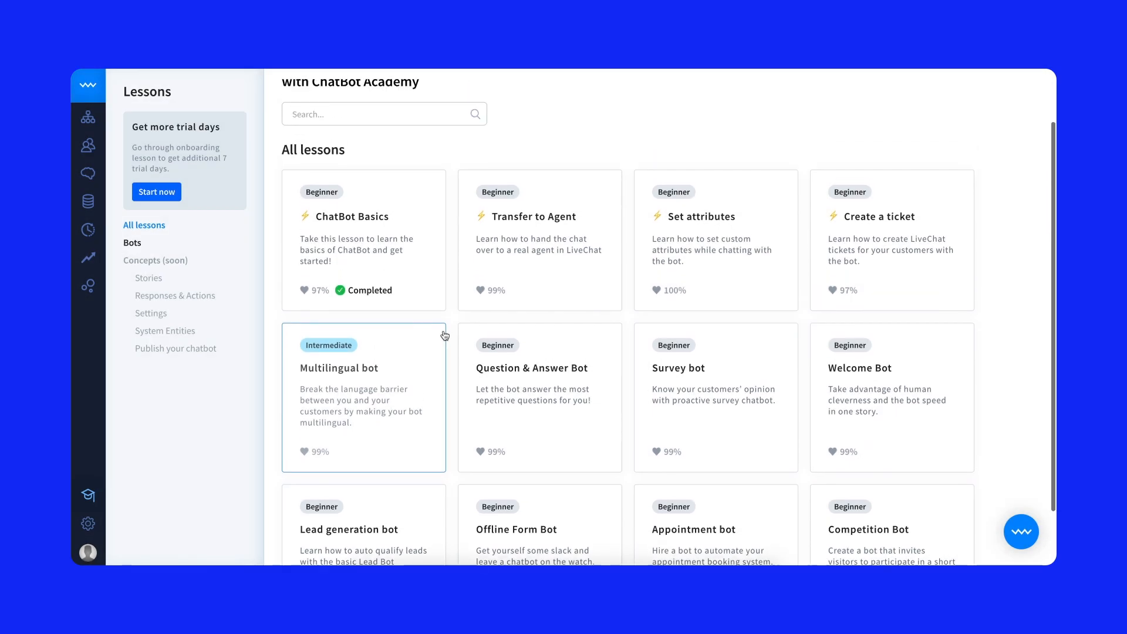
Step: Restart the ChatBot Basics lesson so its guided tutorial begins at step 1 of 13
{"action": "left_click", "coordinate": [345, 217]}
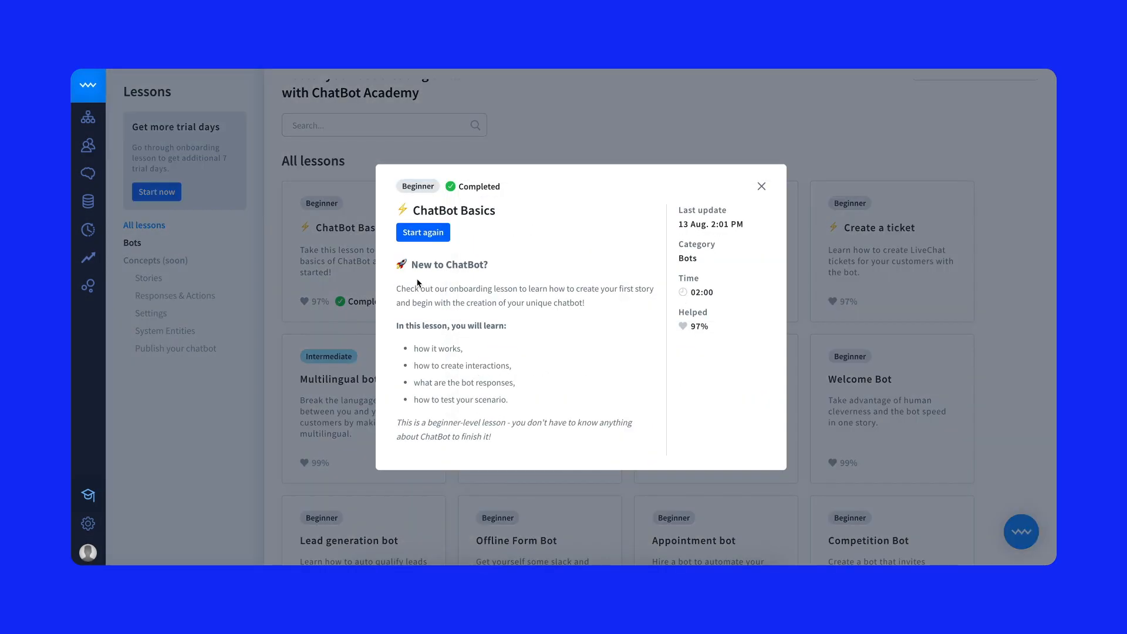
{"action": "left_click", "coordinate": [761, 186]}
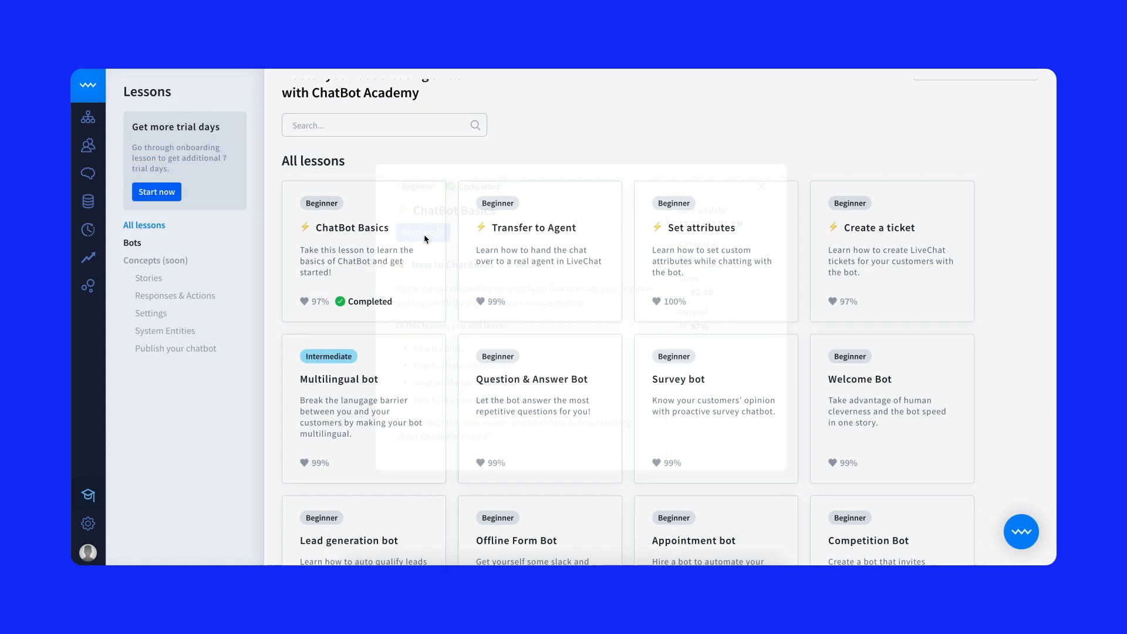
{"action": "left_click", "coordinate": [351, 228]}
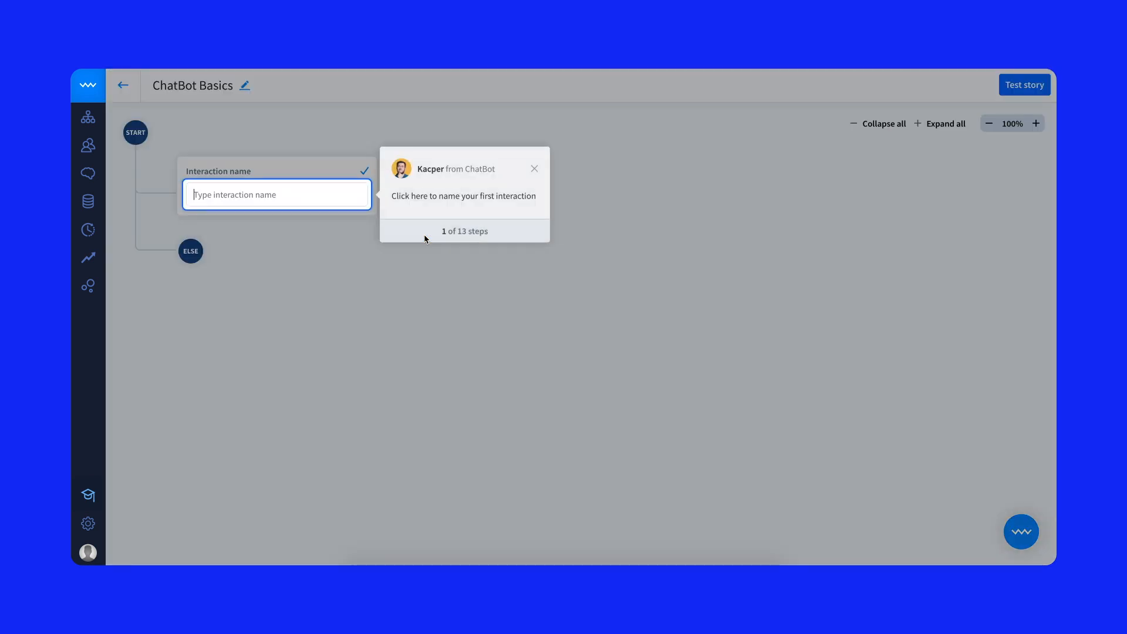